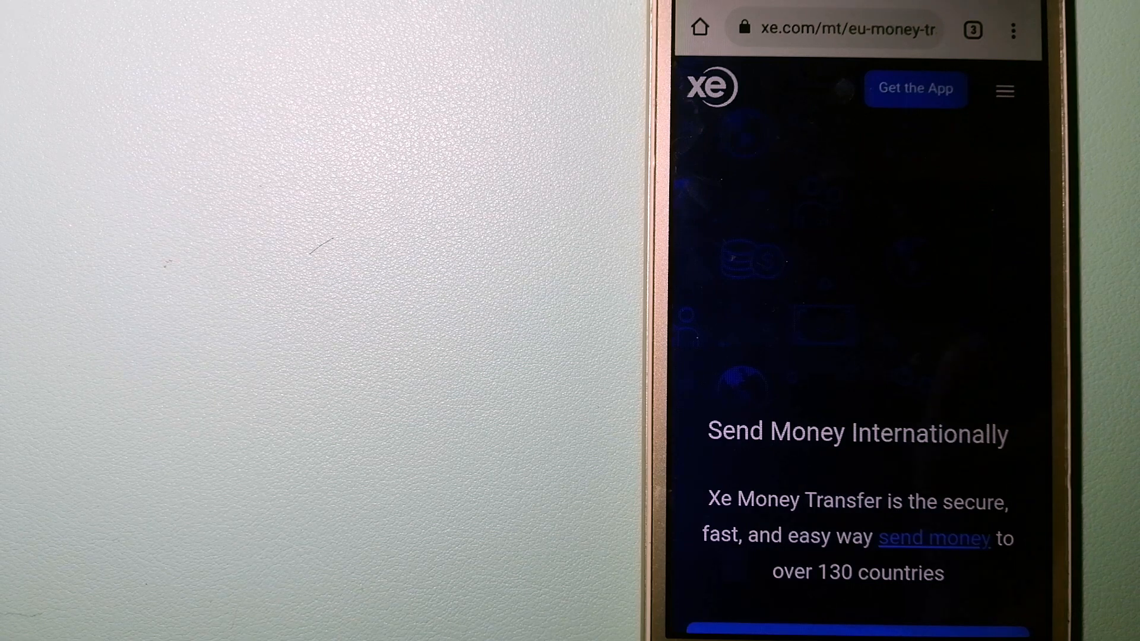
- Show the tab switcher with Wise, CurrencyFair and Xe Money Transfer side by side
{"action": "left_click", "coordinate": [972, 30]}
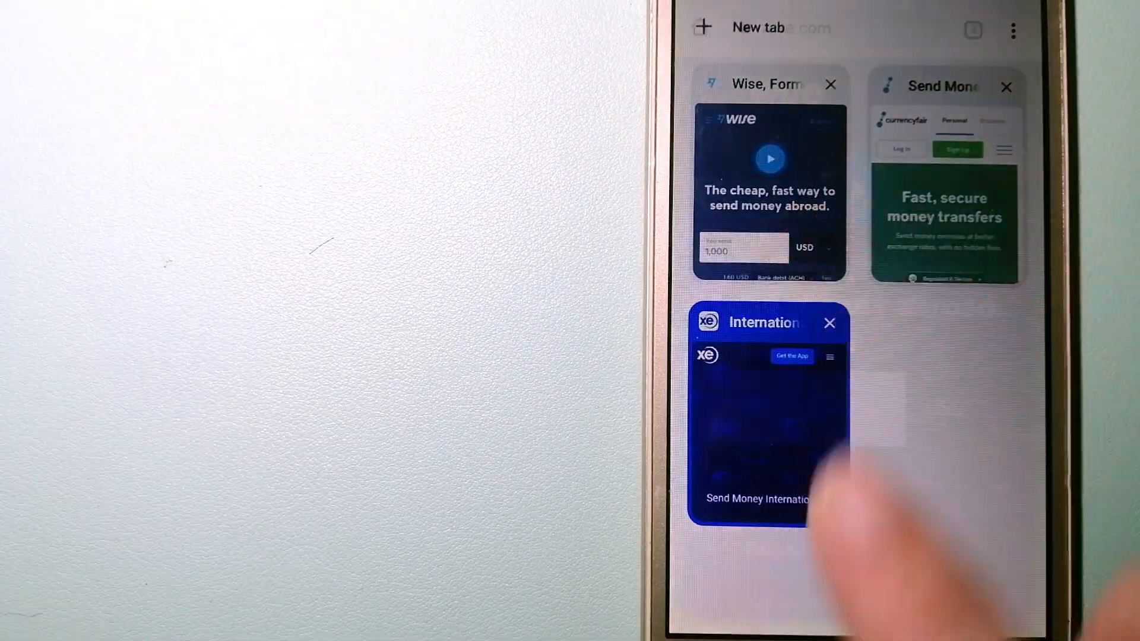